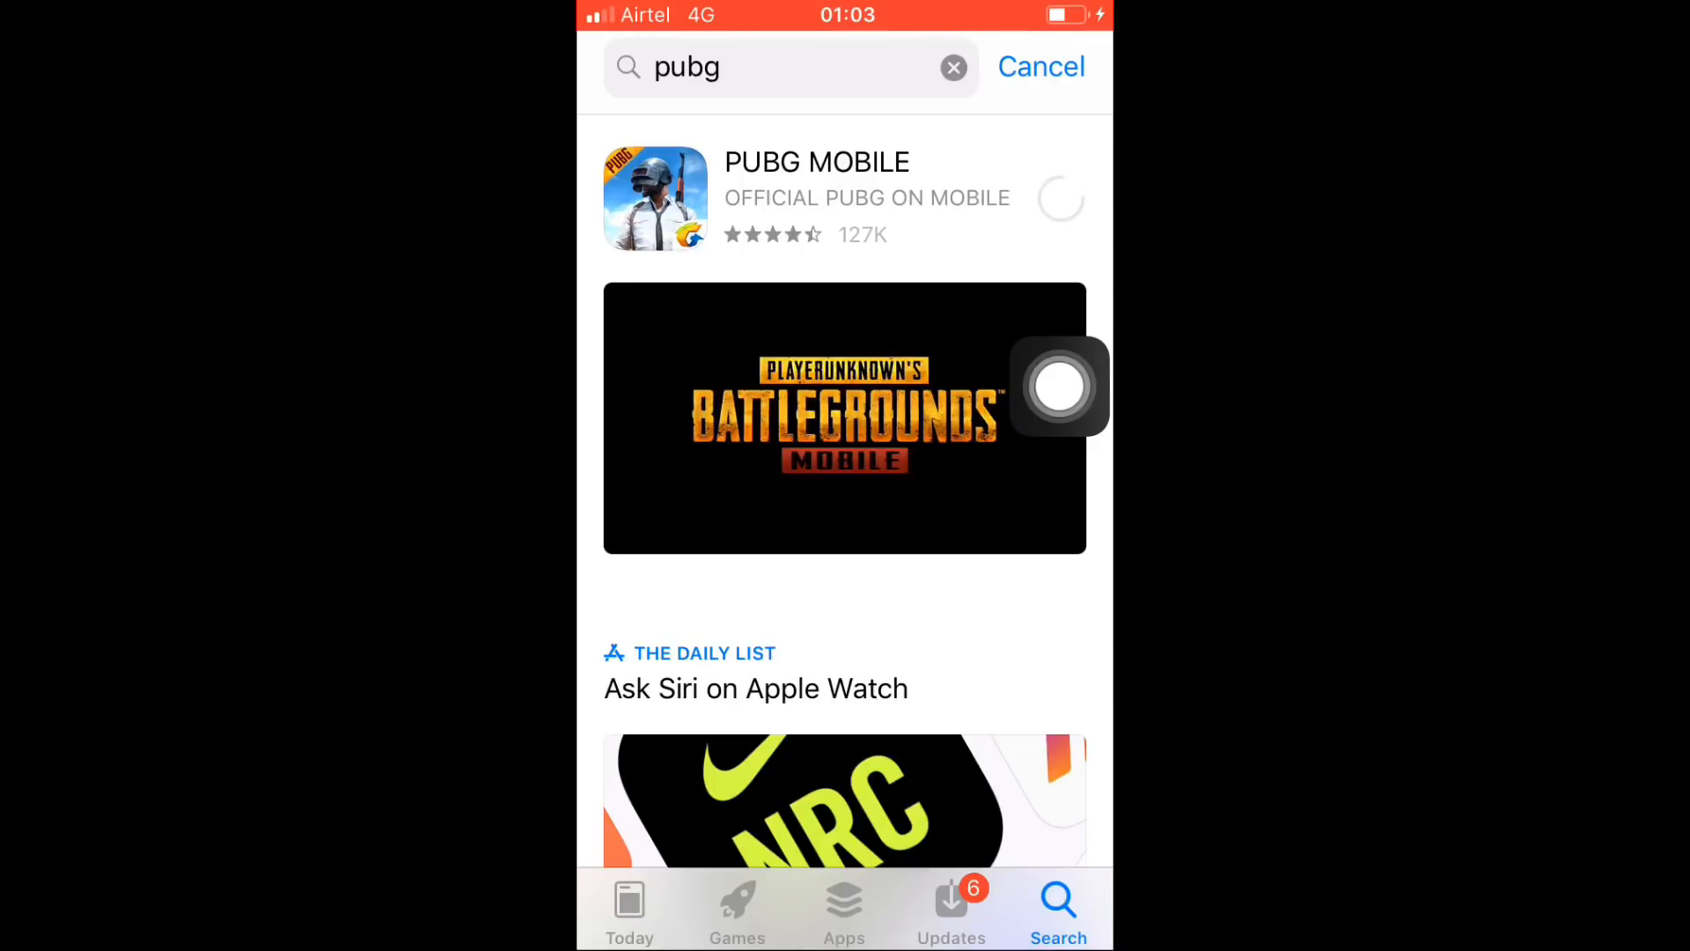
- Attempt the PUBG MOBILE download and dismiss the 'App Over 150 MB' Wi-Fi alert
click(1060, 198)
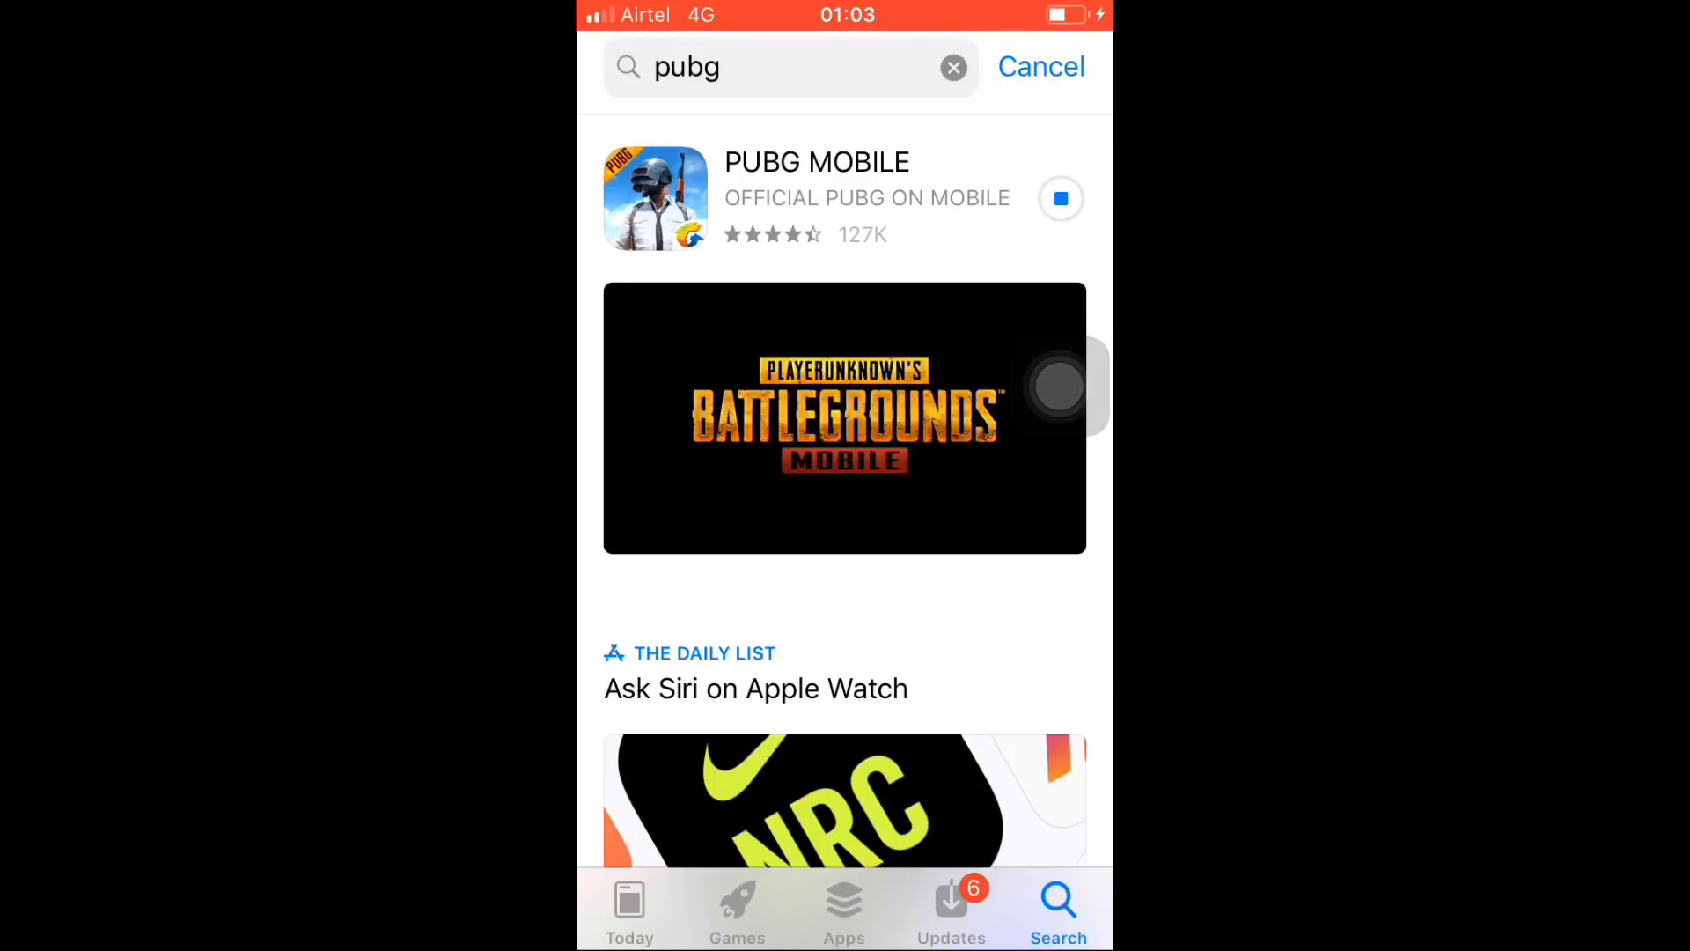
click(1060, 198)
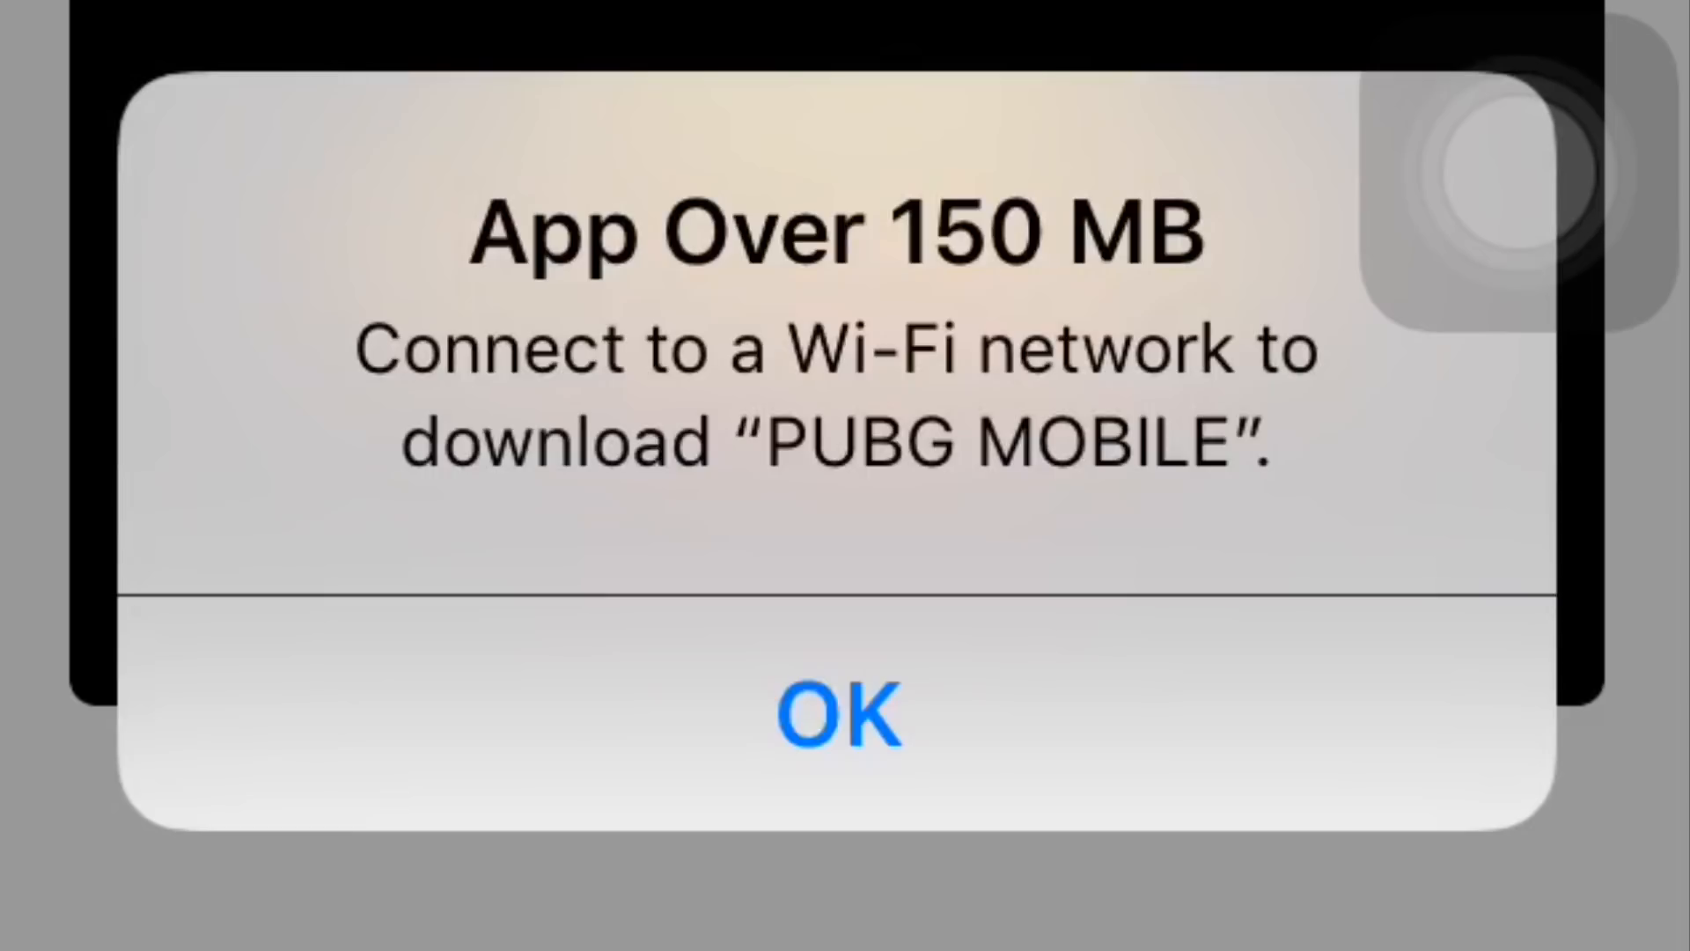
click(844, 717)
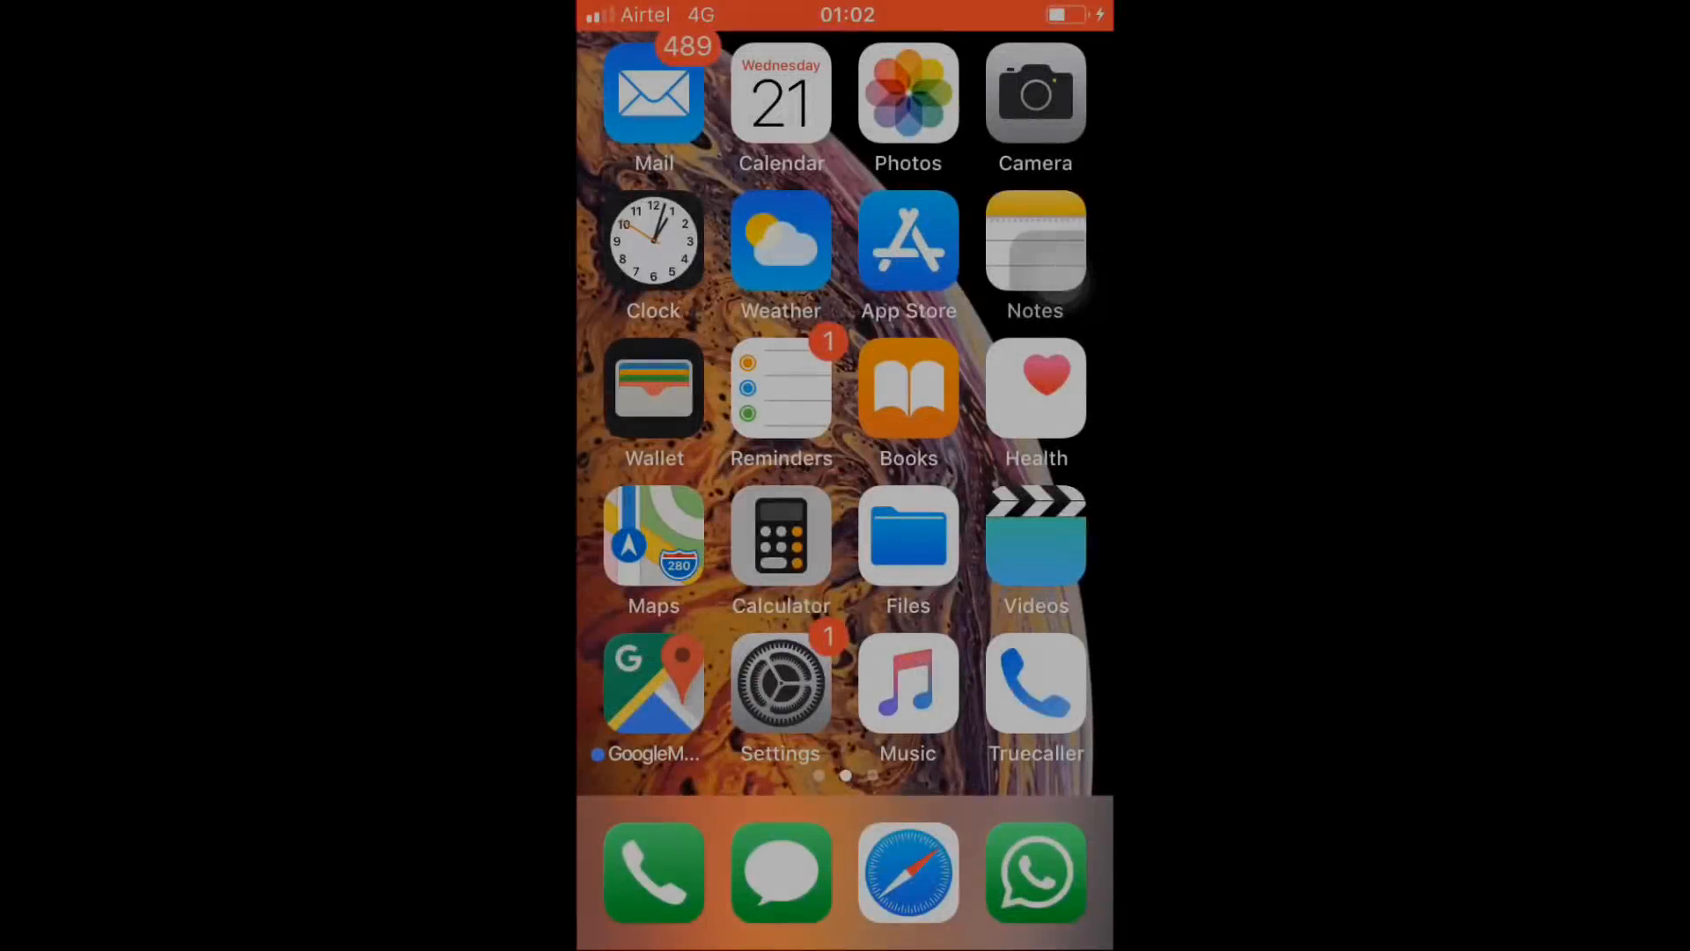
- Search the App Store for 'pubg' and pick the suggestion
click(1034, 240)
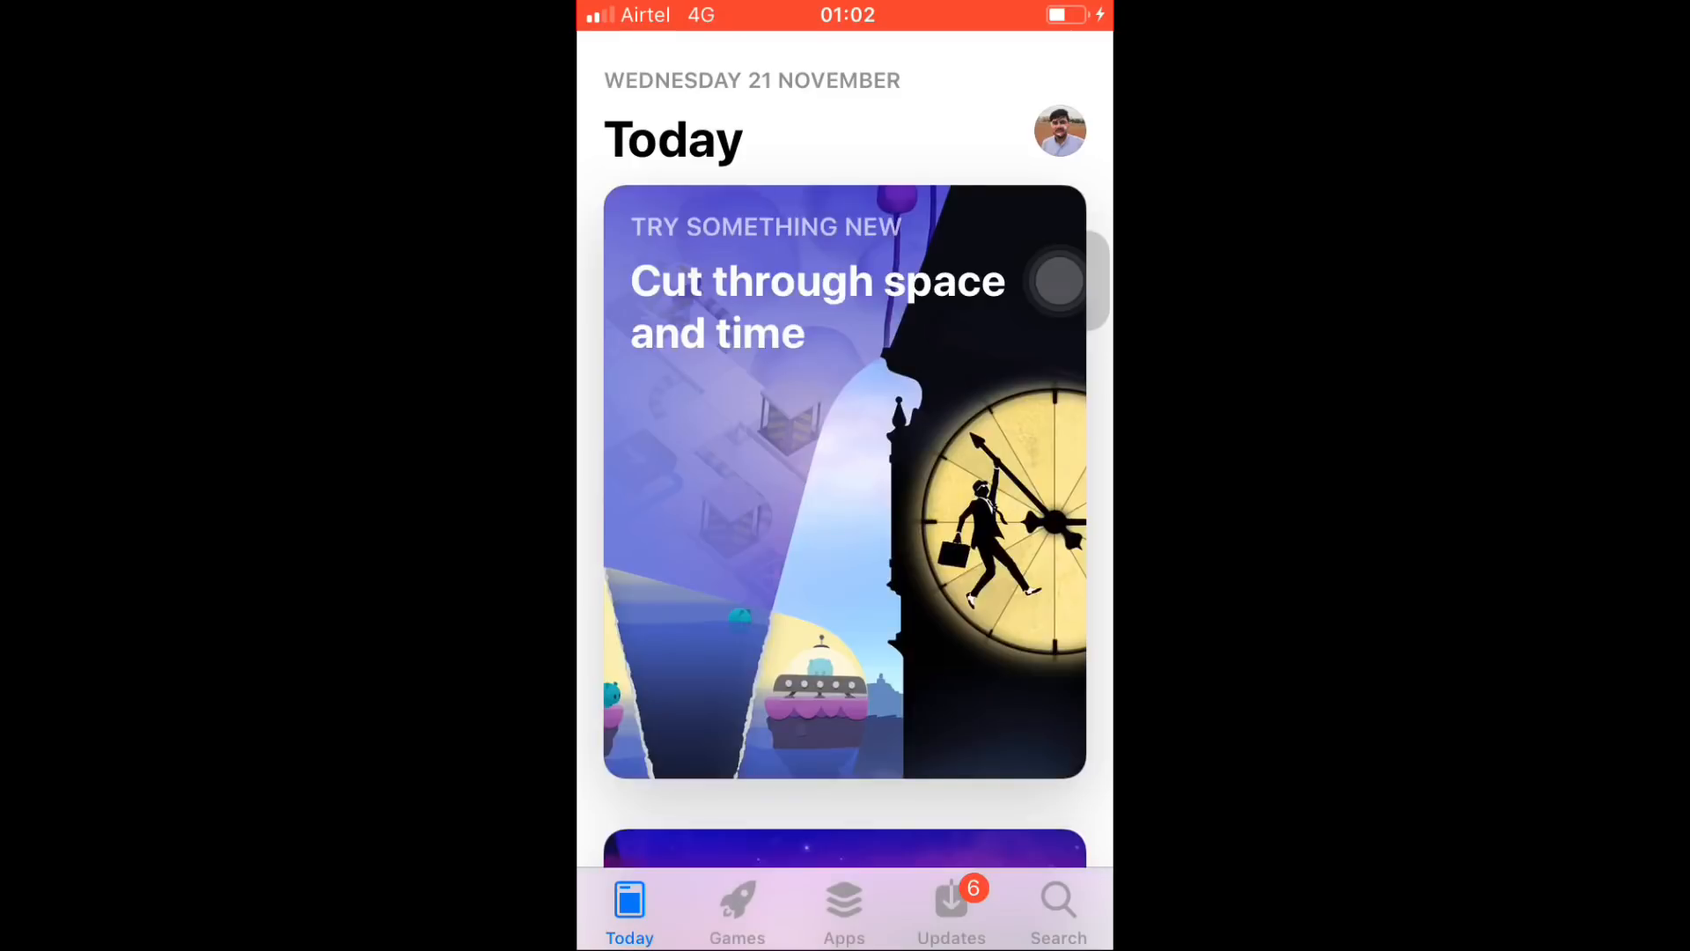
click(1057, 906)
text(P)
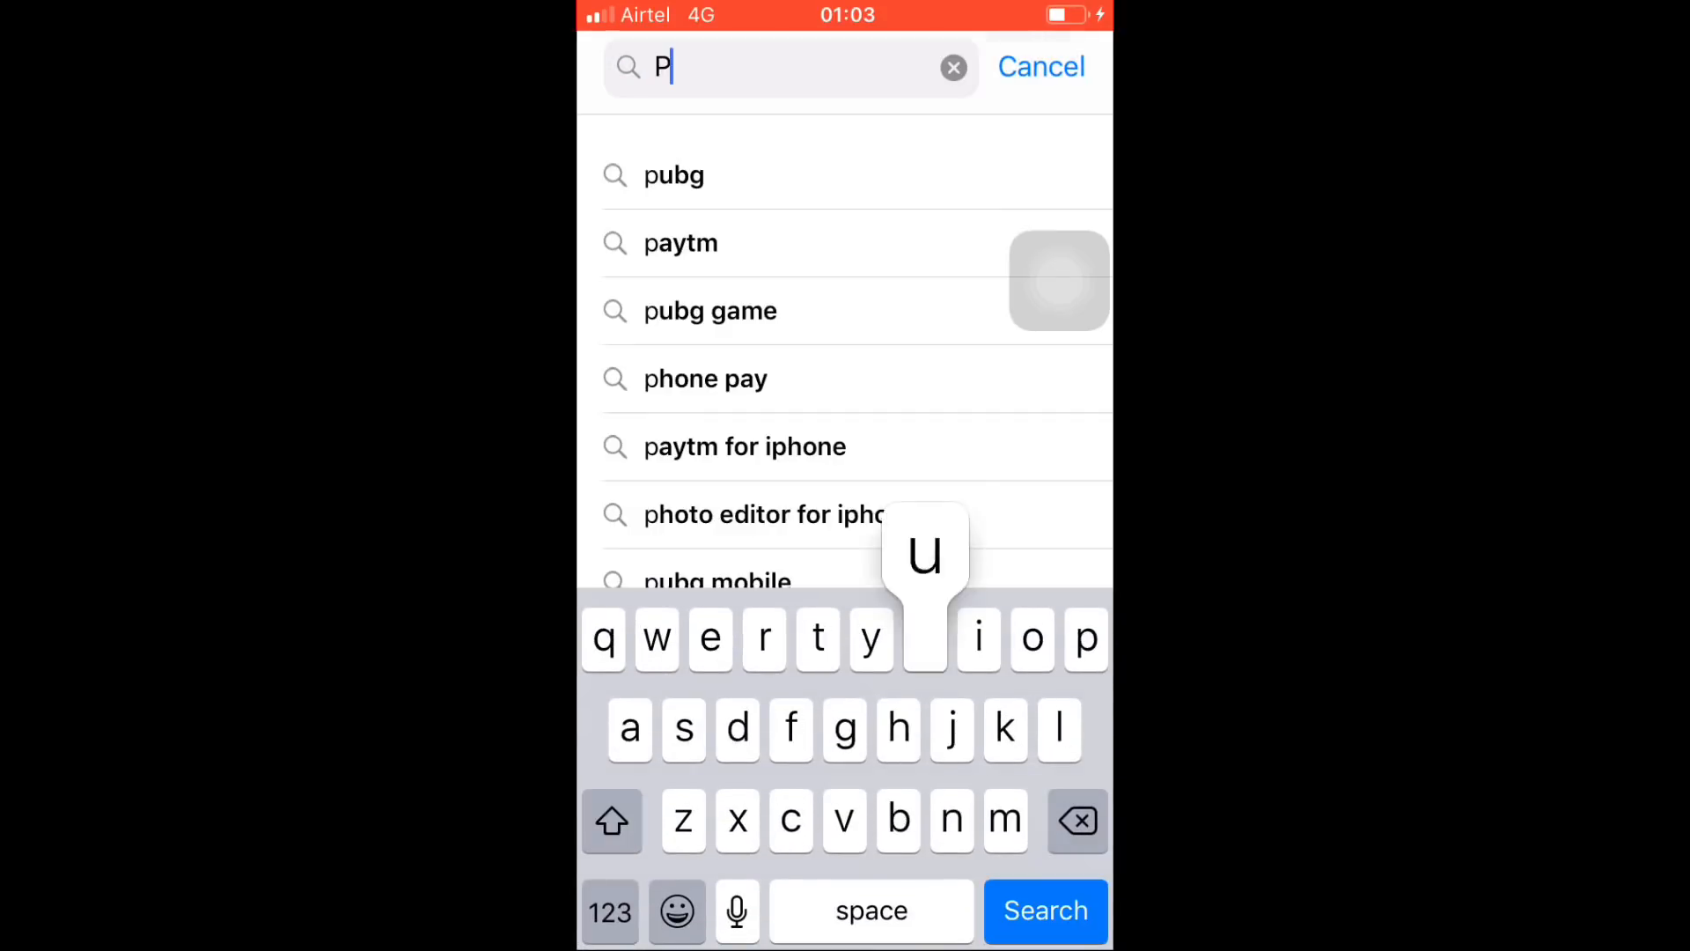
click(672, 174)
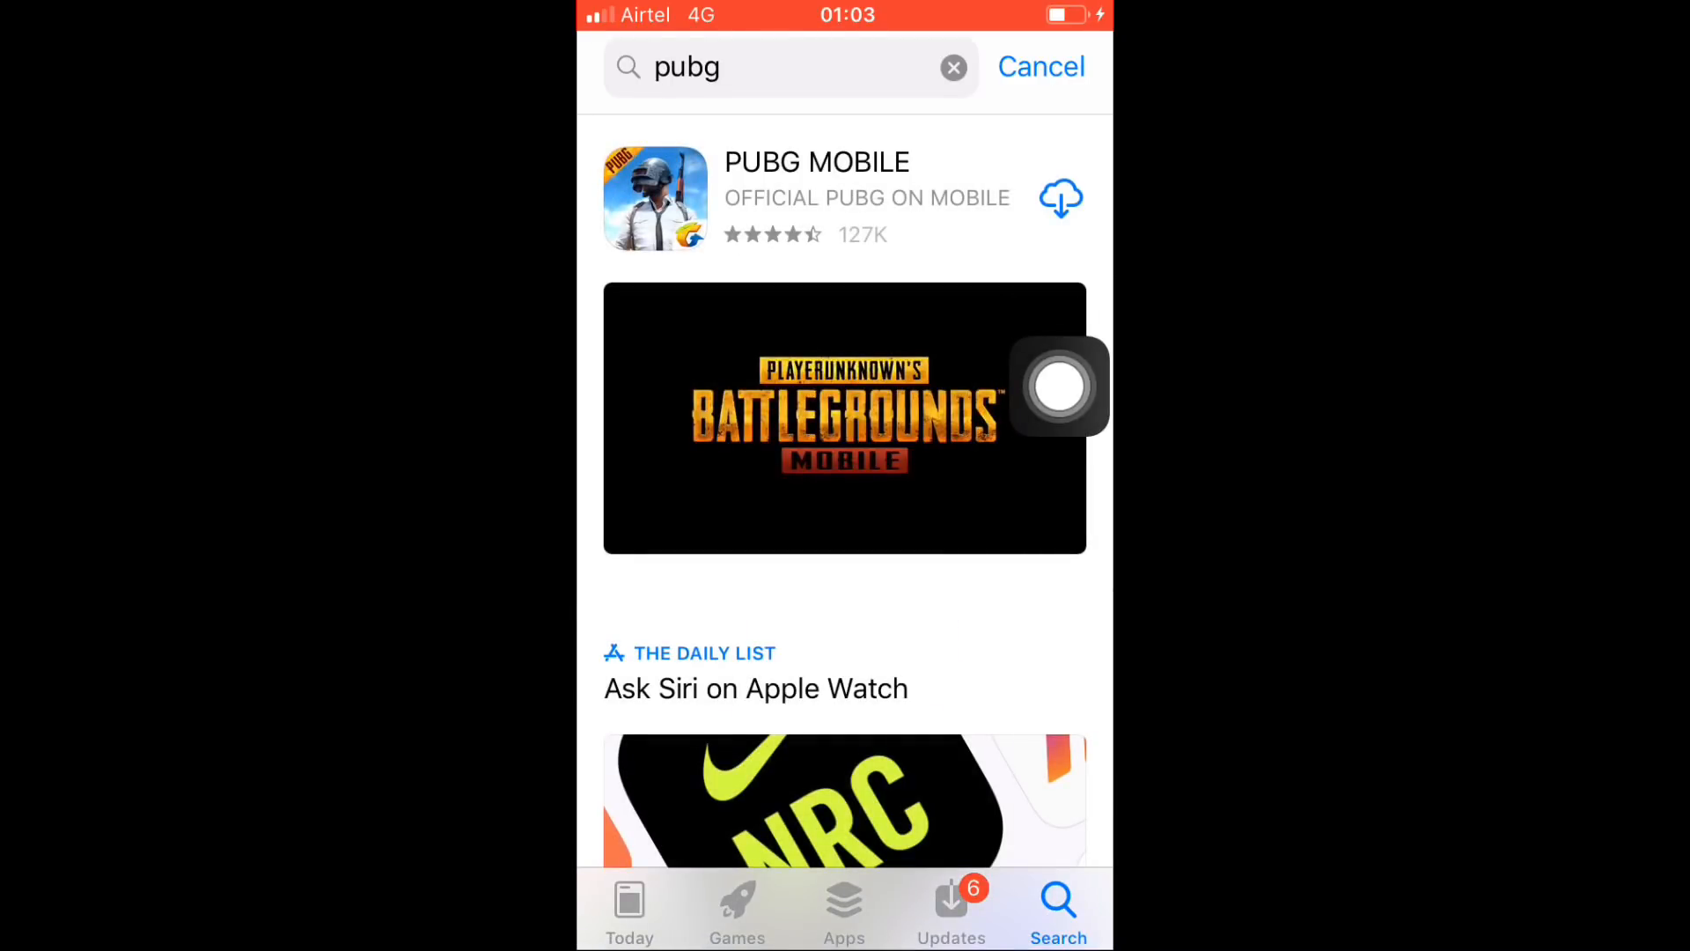
- Retry downloading PUBG MOBILE and dismiss the repeated 150 MB warning
click(1060, 198)
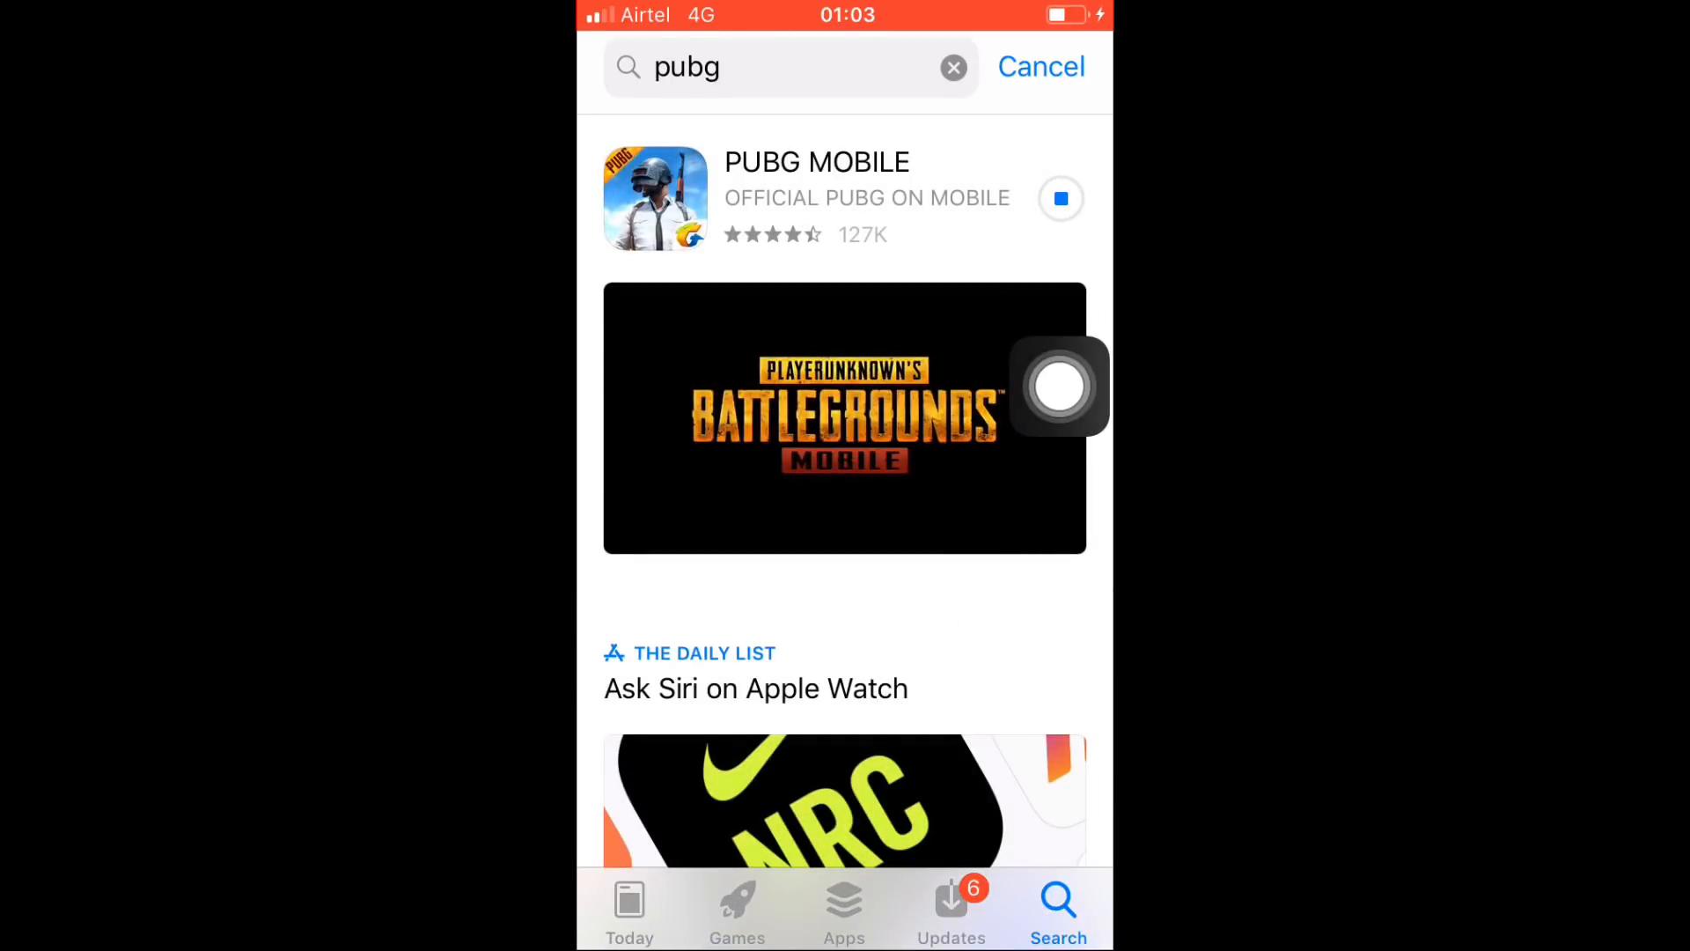
click(1060, 198)
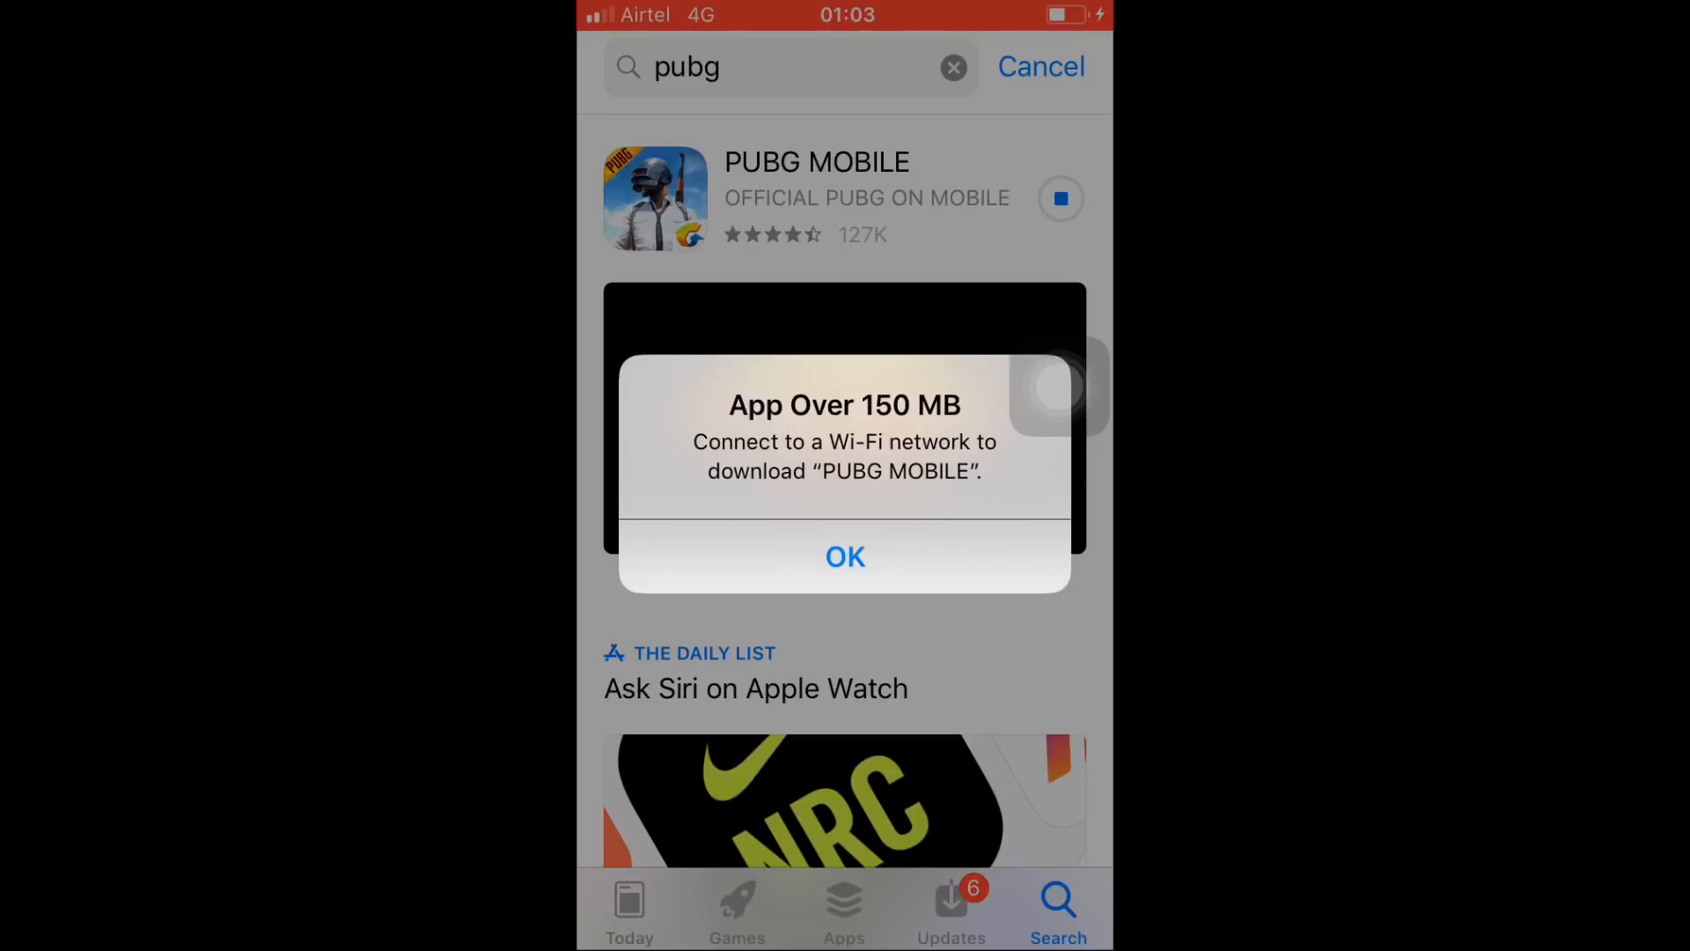
click(845, 557)
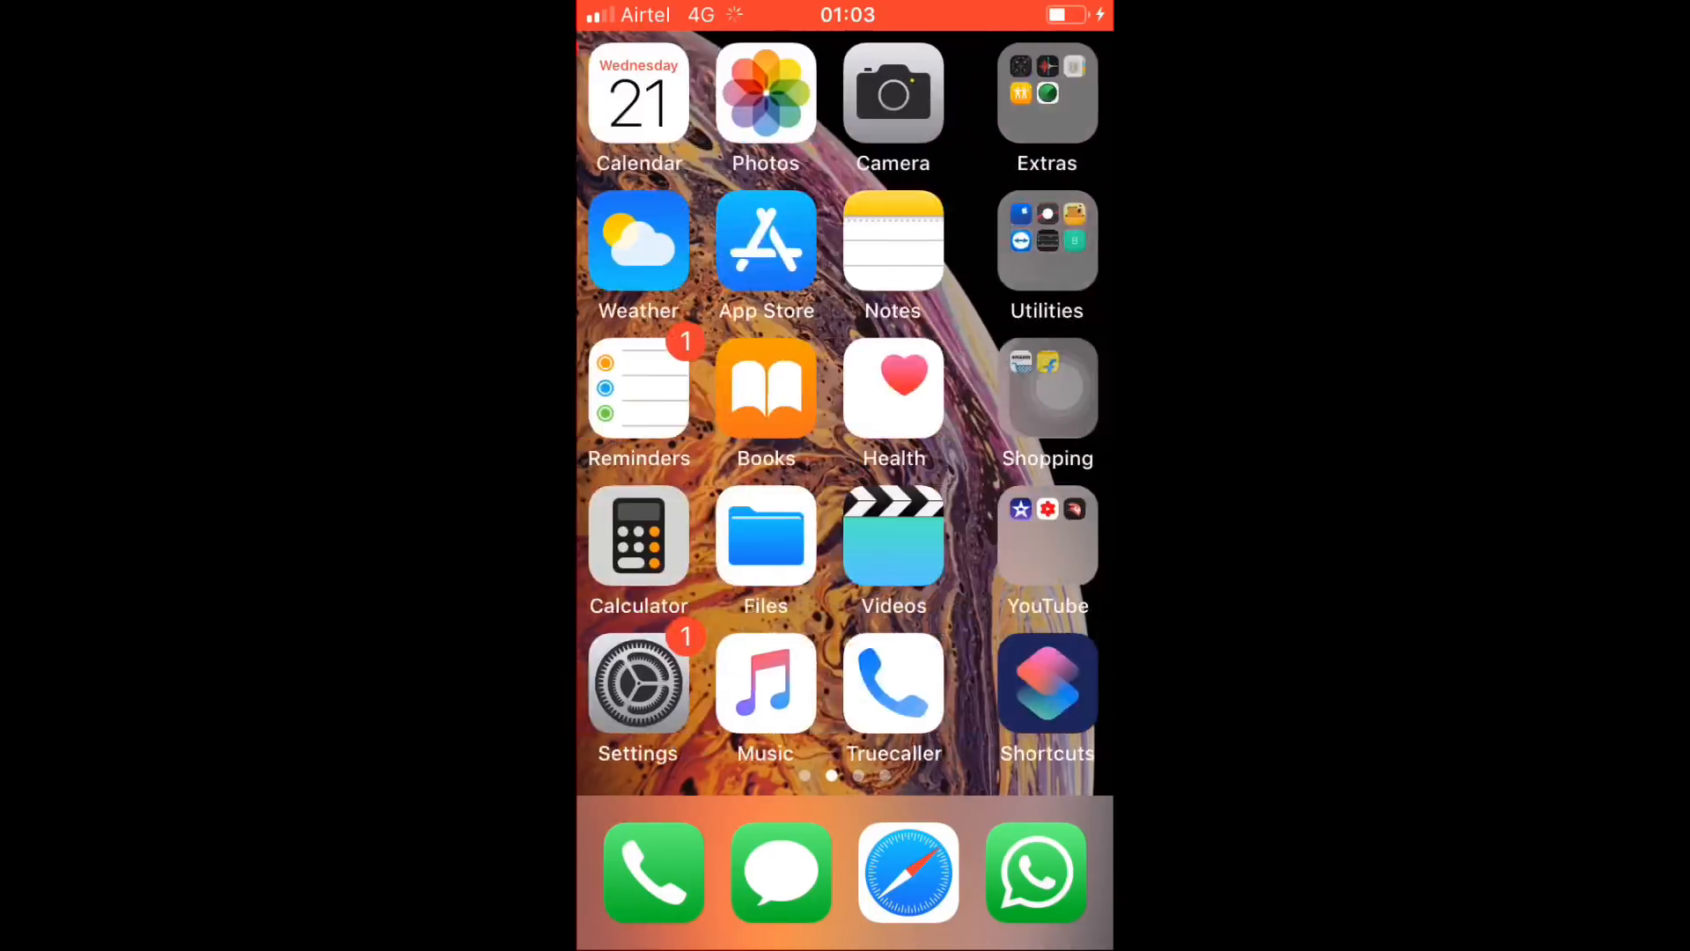
- Turn off Set Automatically under General > Date & Time
click(637, 683)
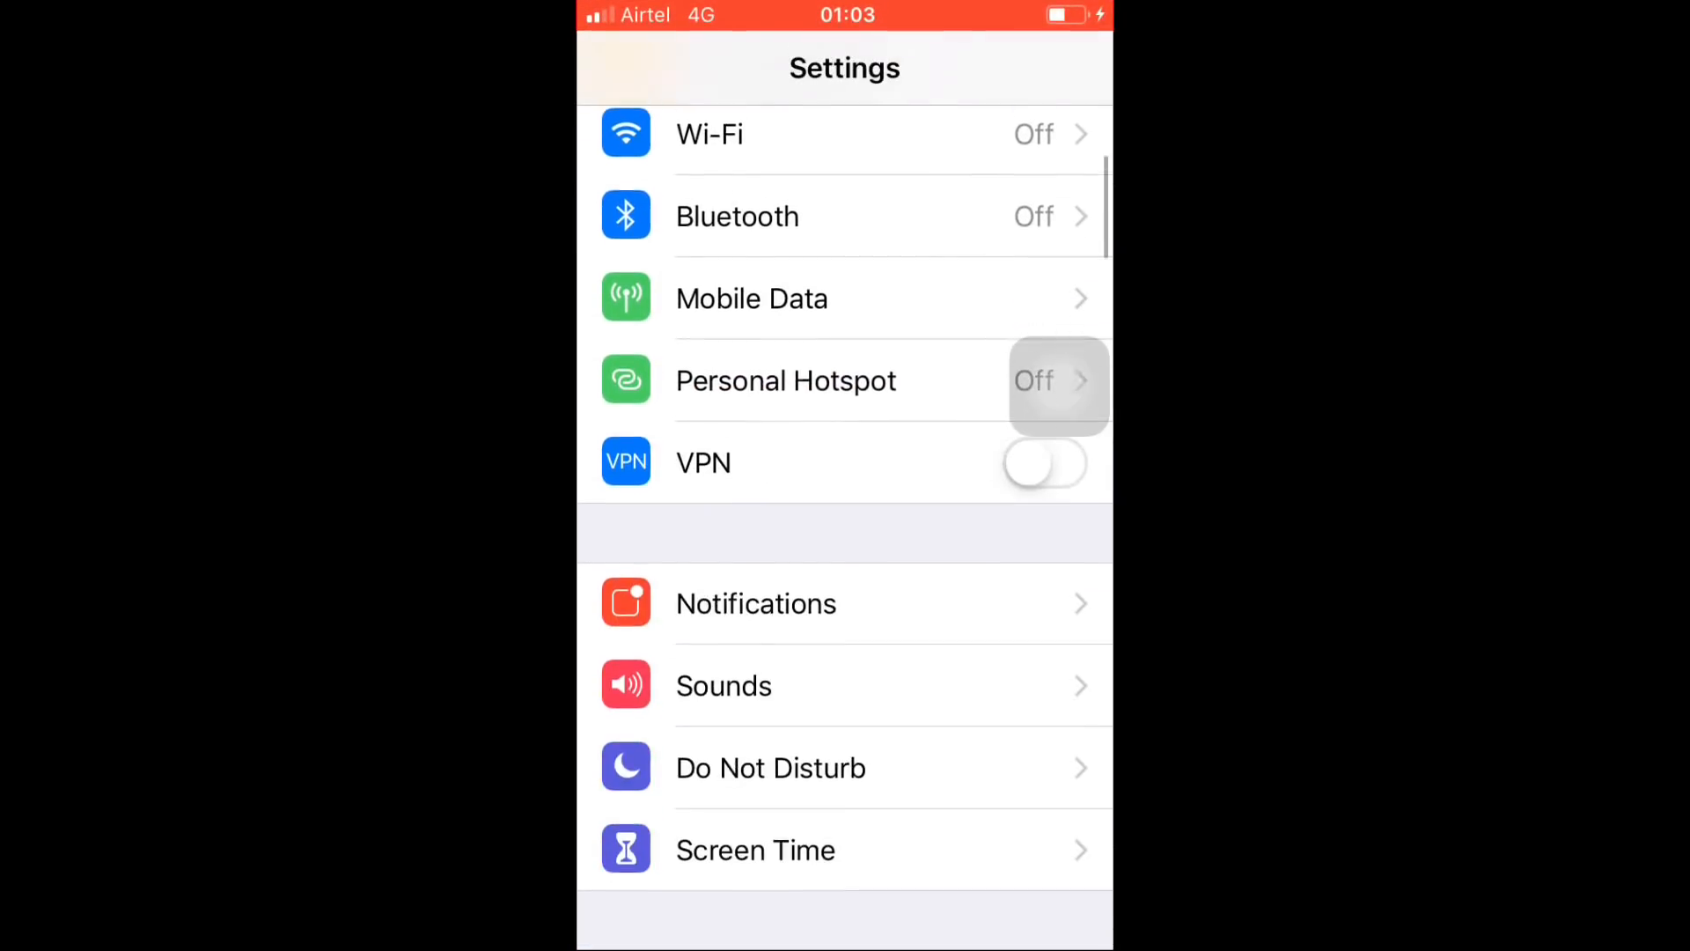
scroll(down, 3)
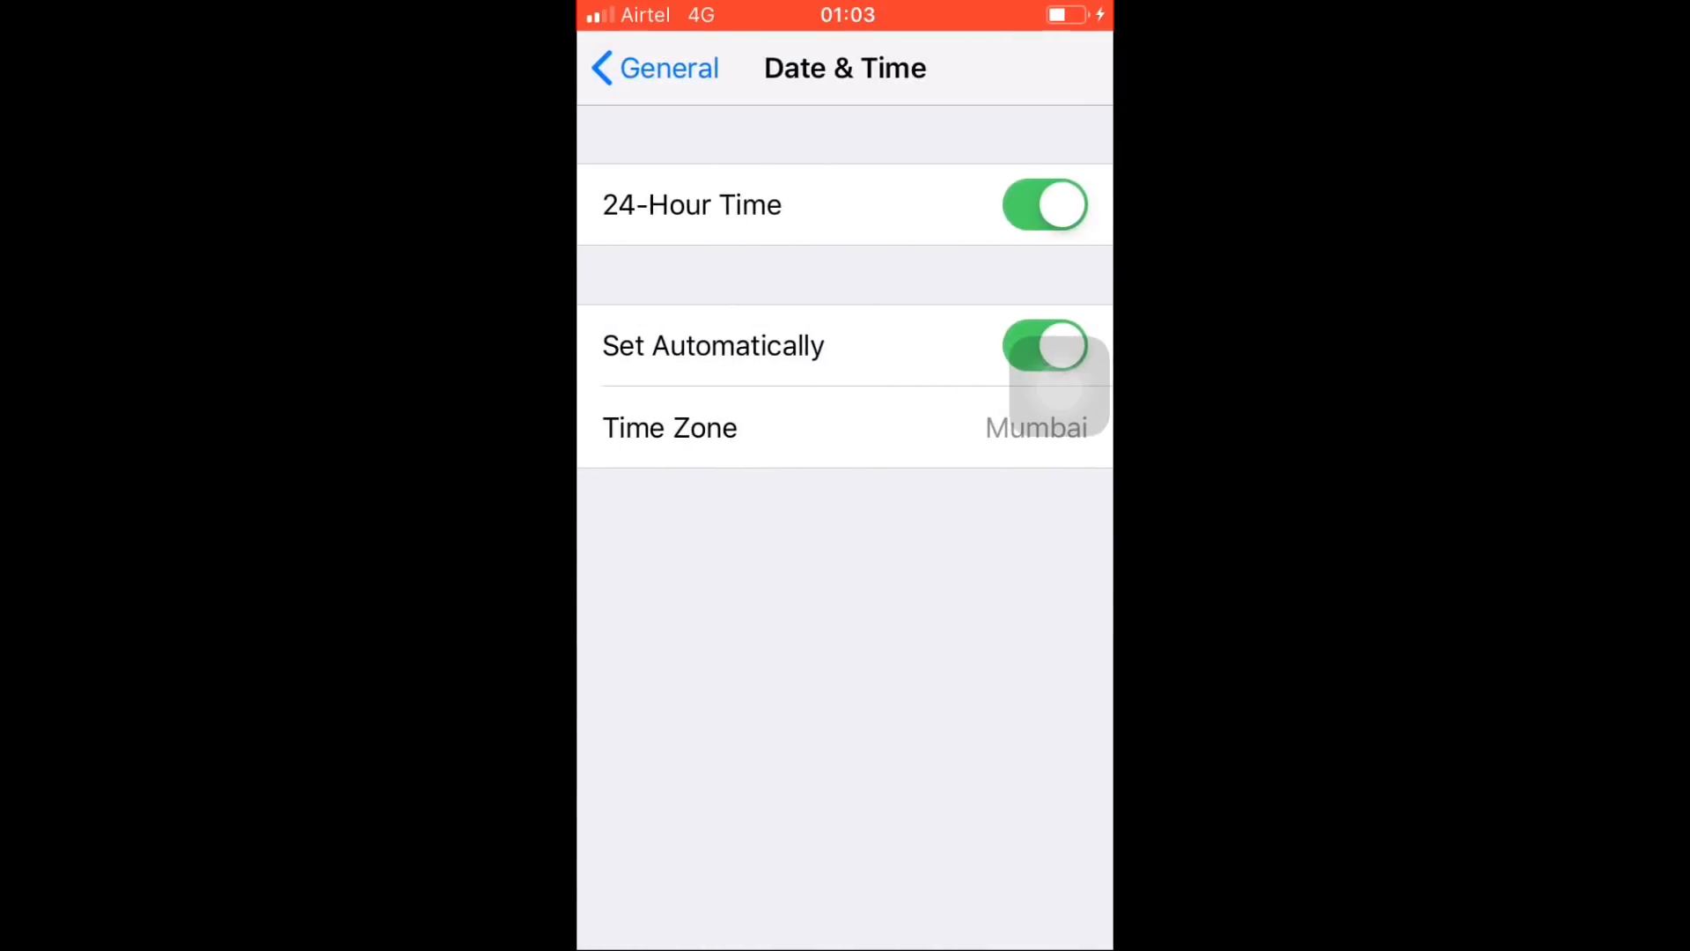
click(1043, 346)
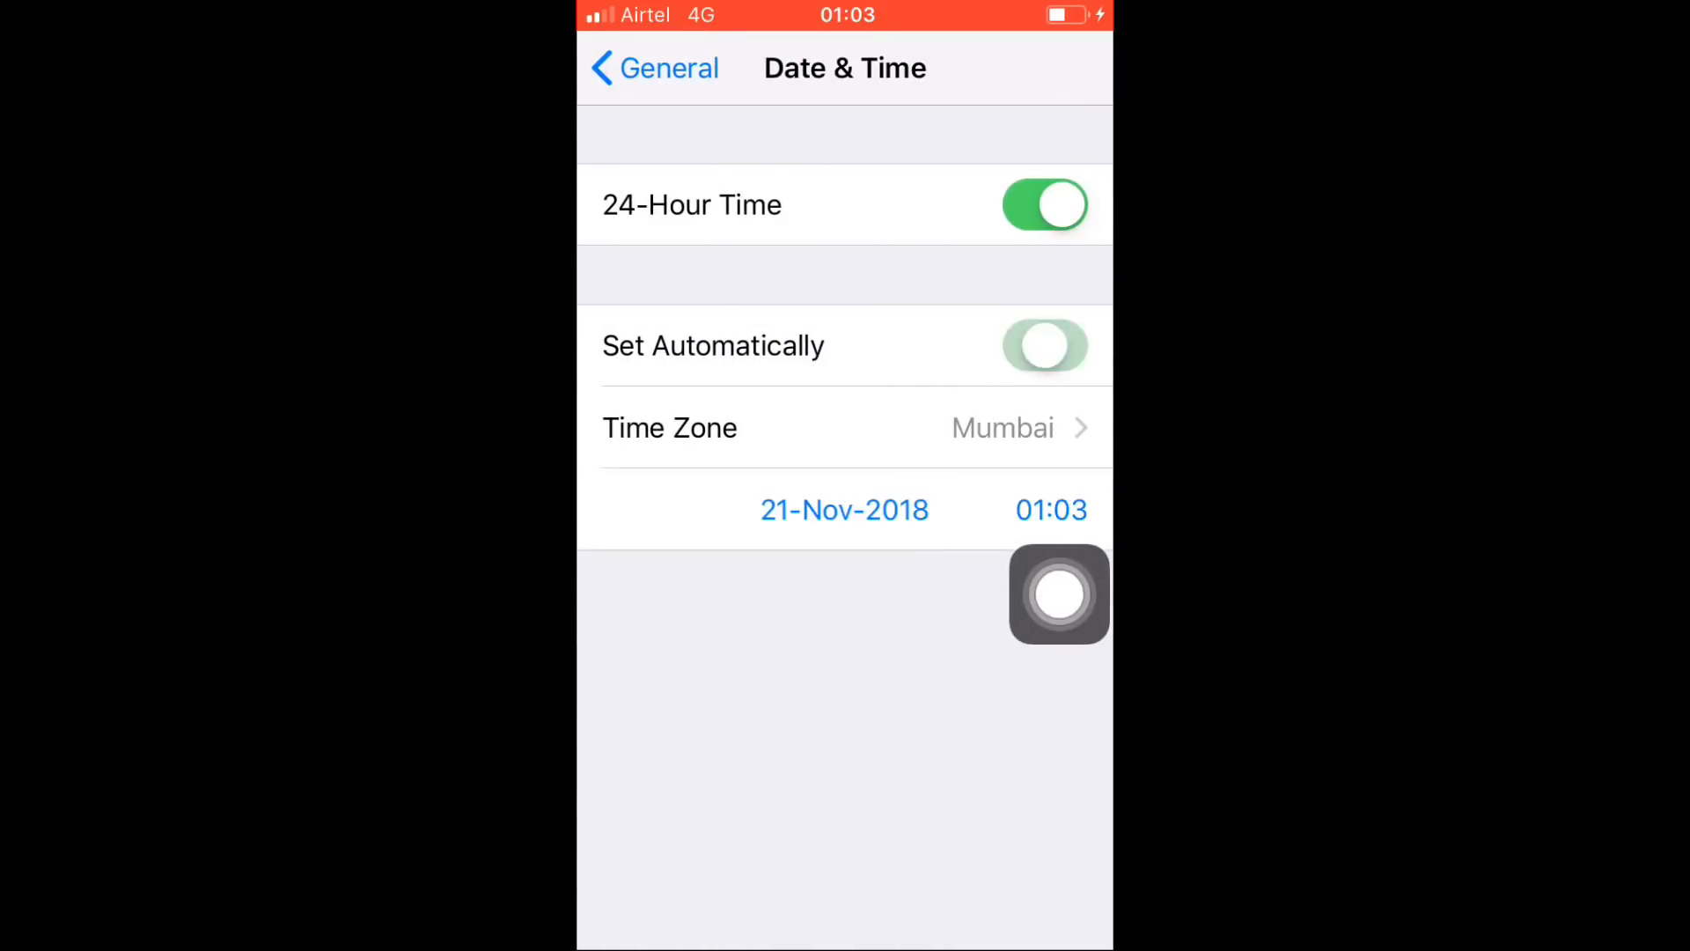
- Set the date to Mon 1 Apr 2019 and return to the Home Screen
click(844, 509)
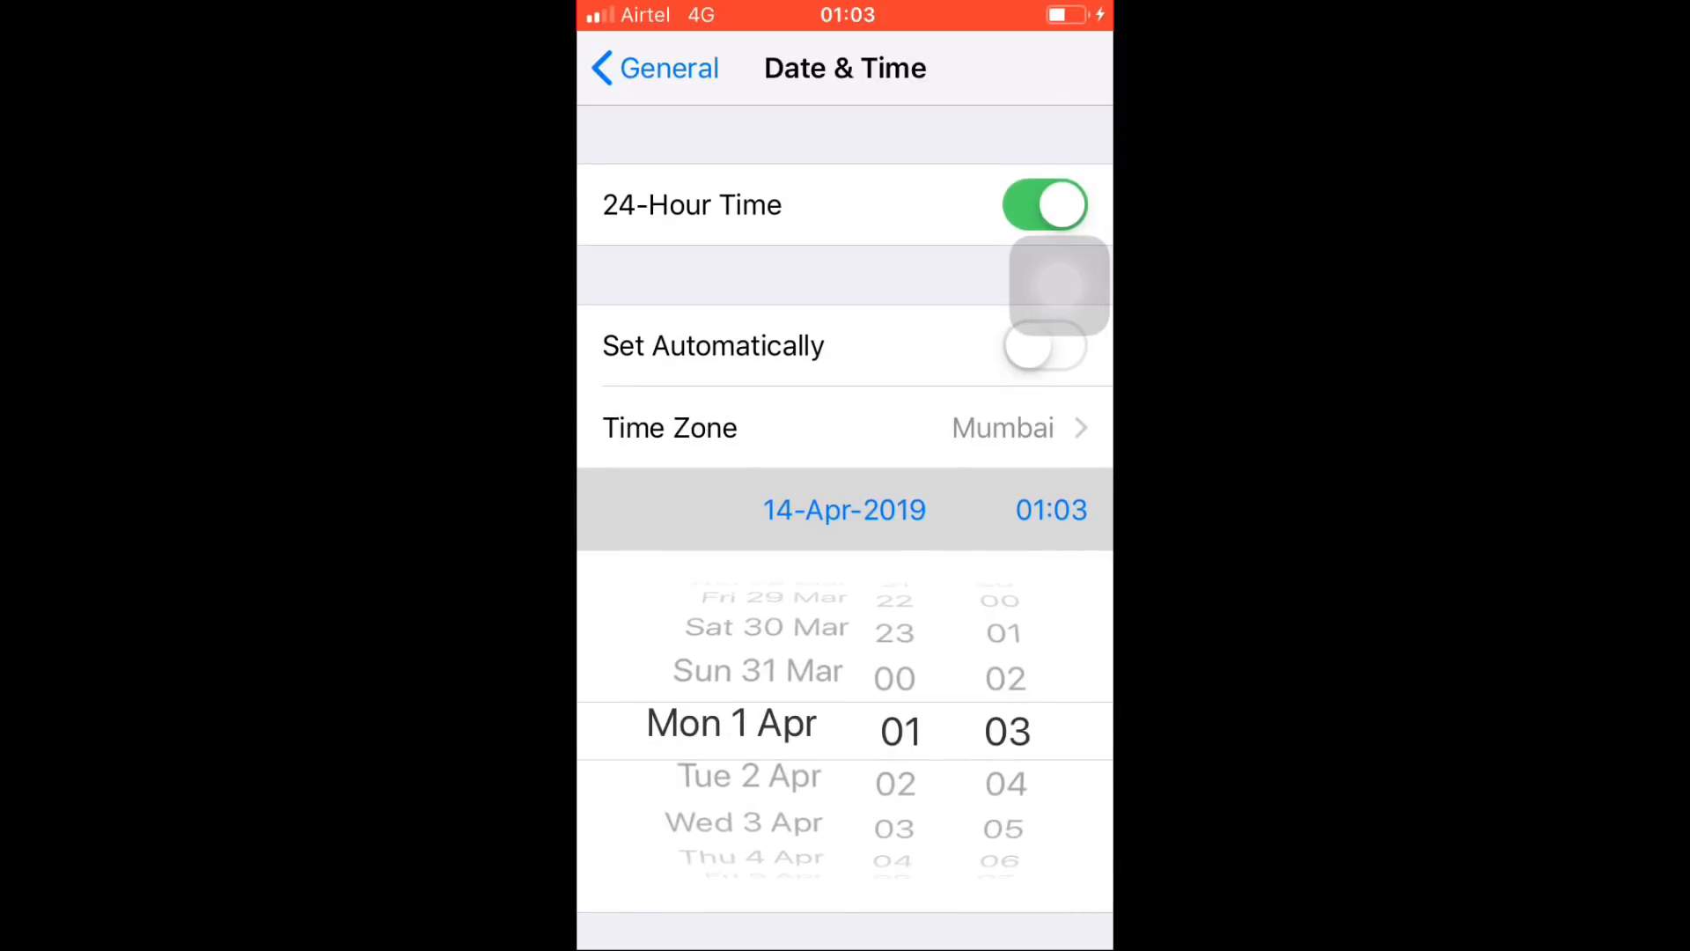
click(652, 68)
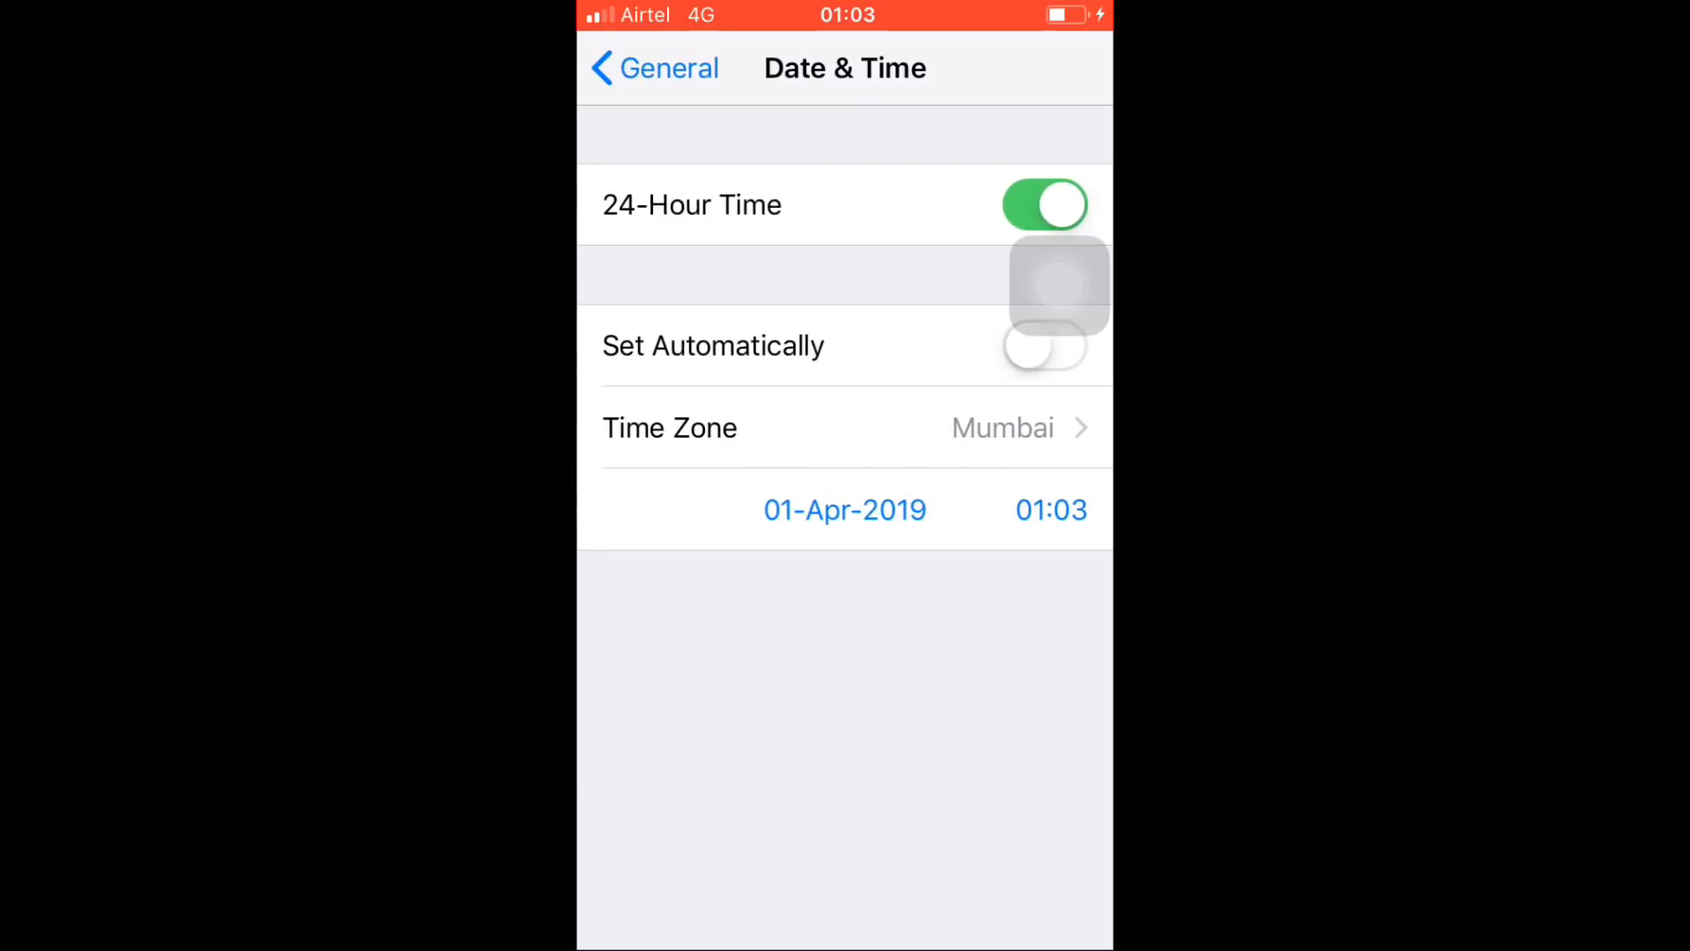
click(652, 67)
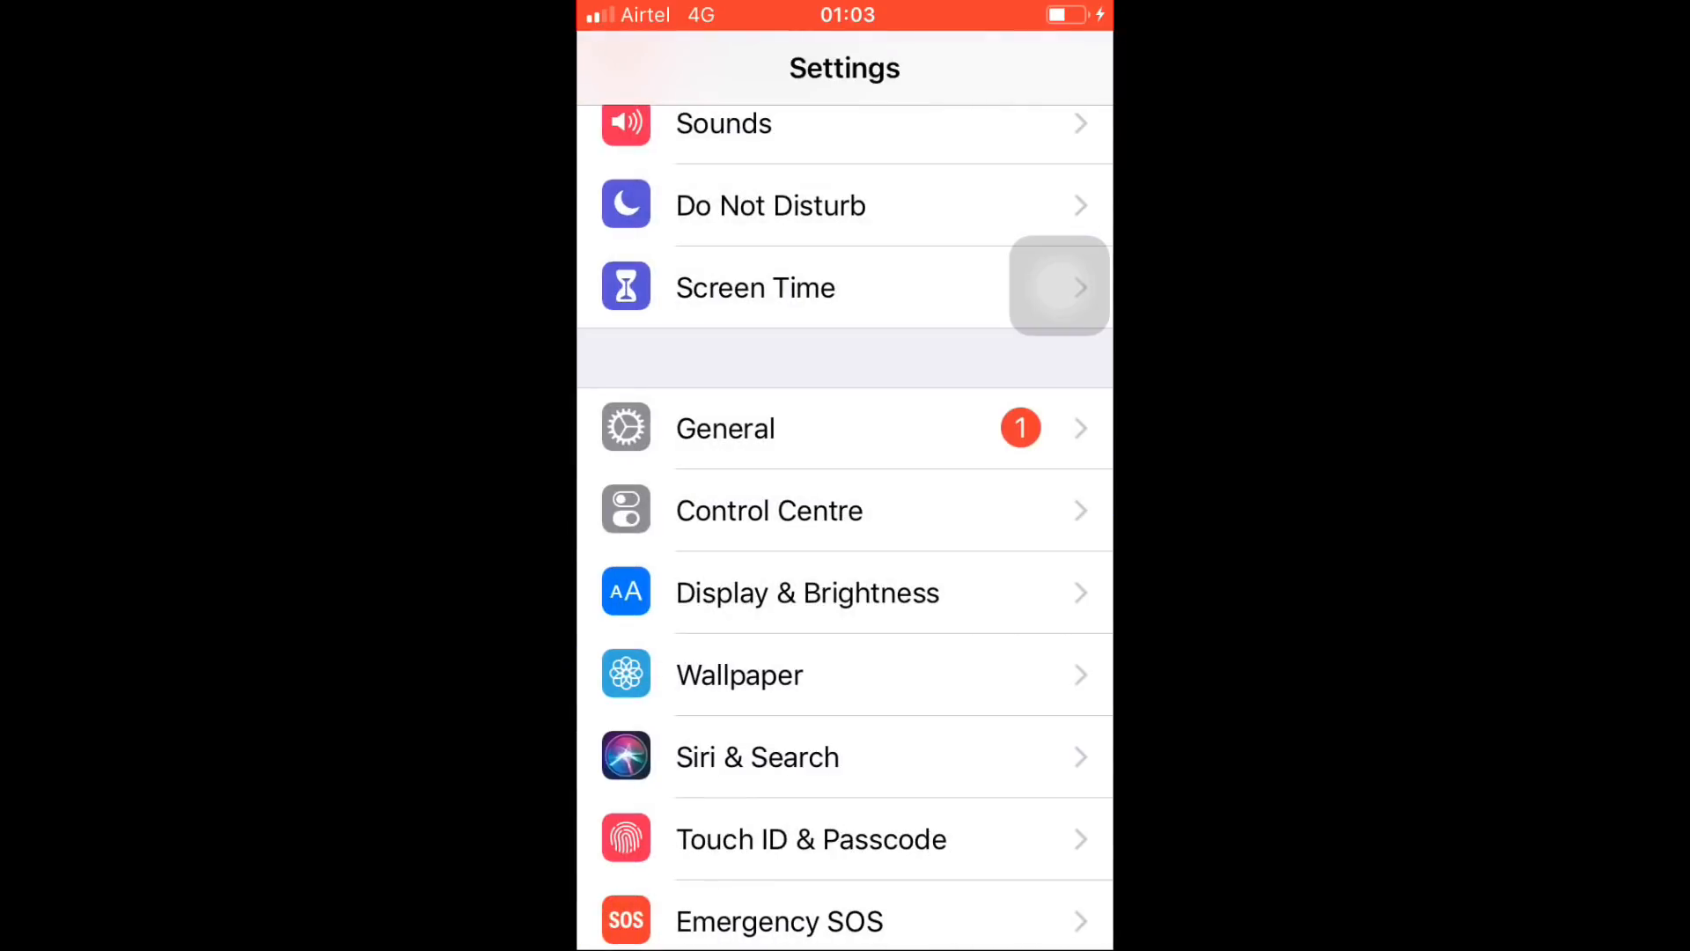
key(home)
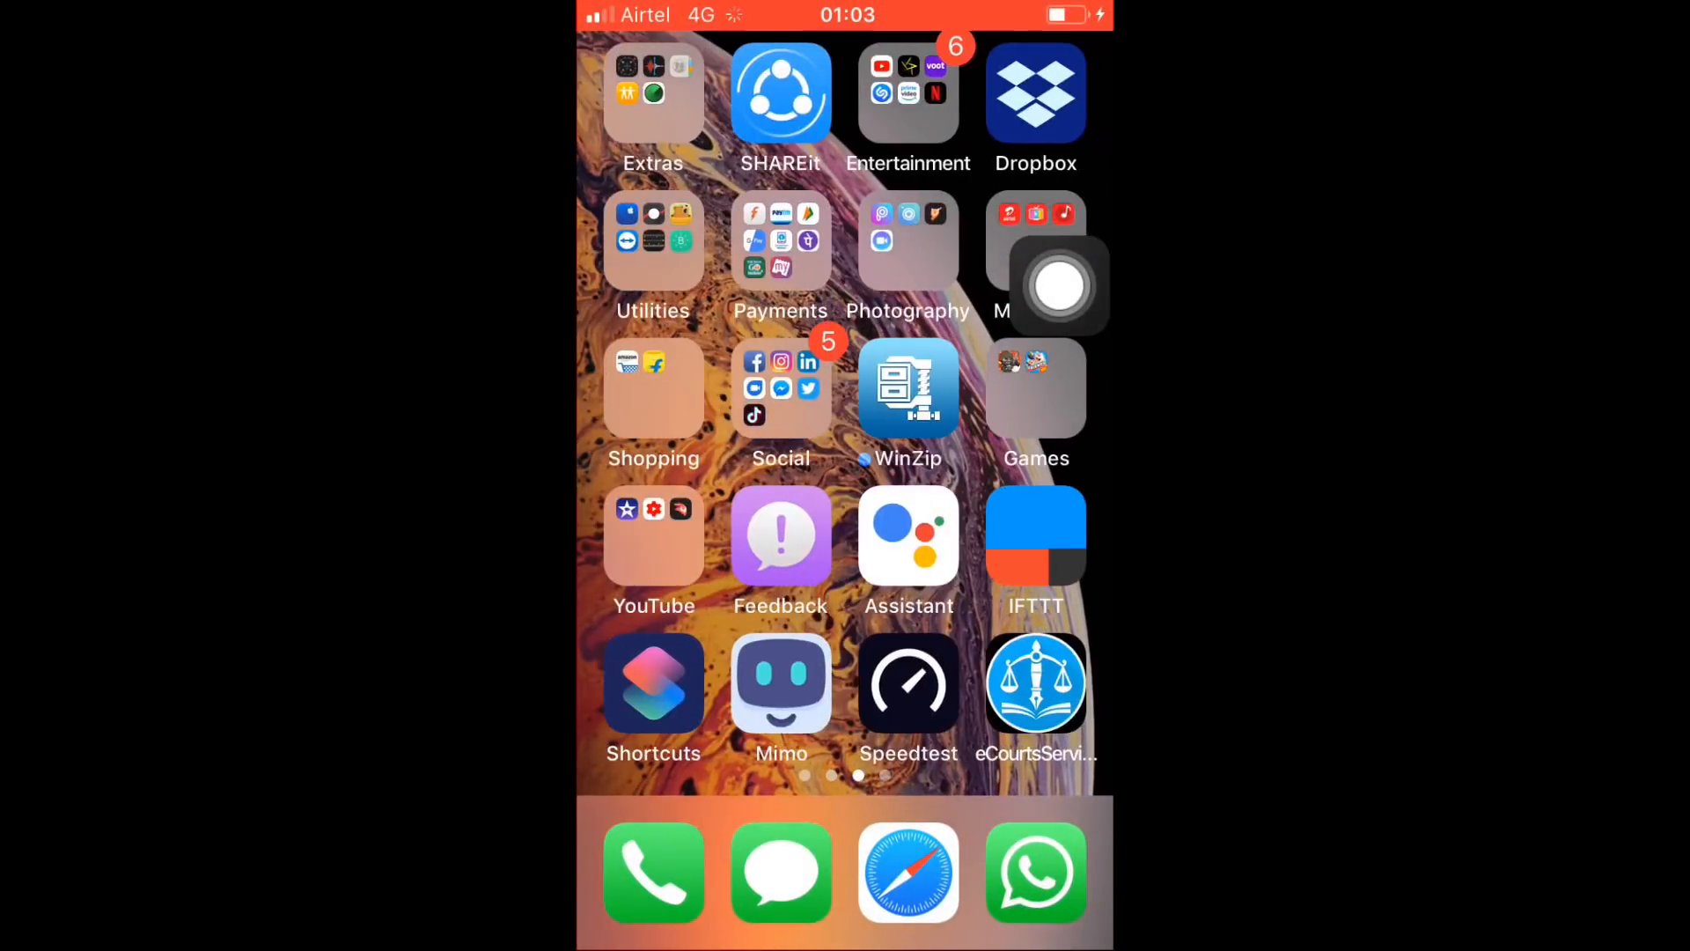
- Swipe the Home Screen, reopen Settings and go to Control Centre
scroll(left, 3)
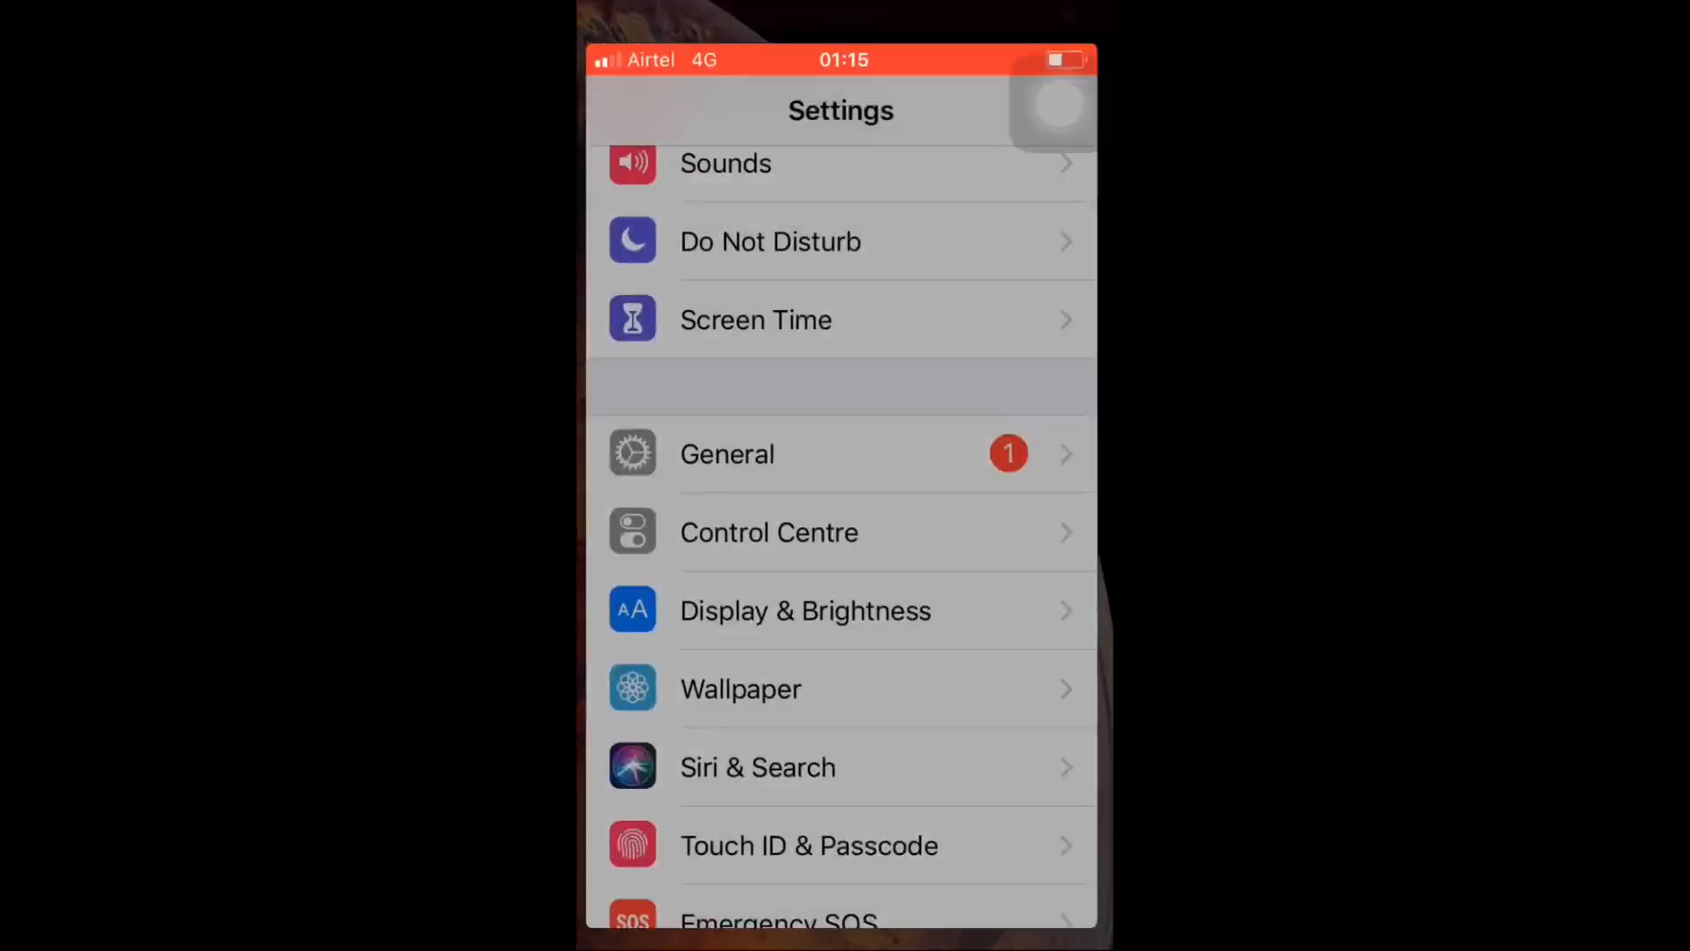
click(768, 531)
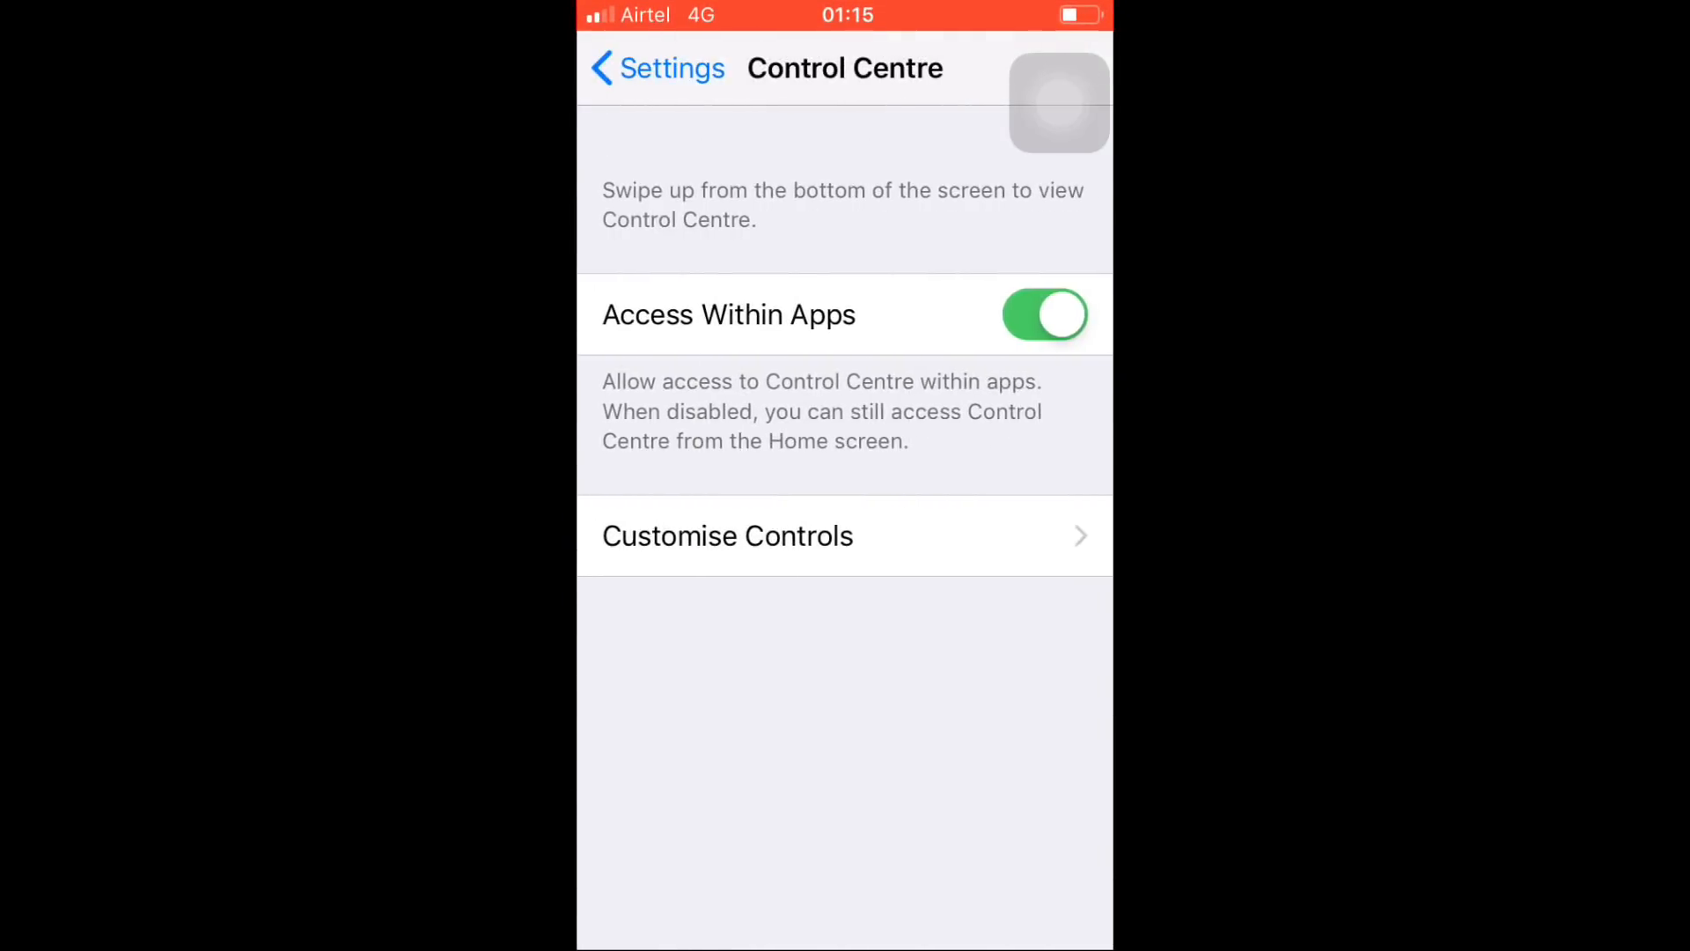